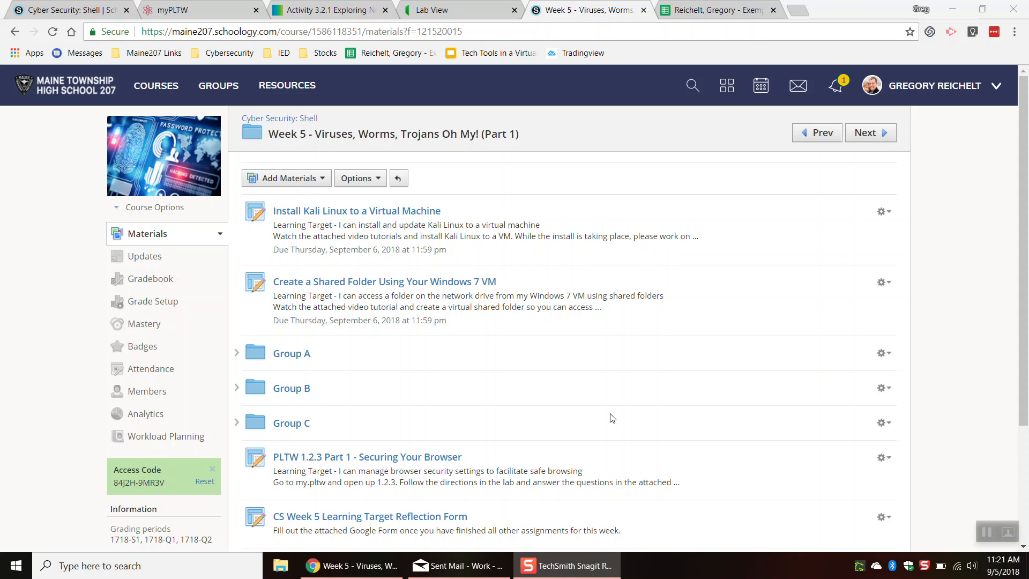
pyautogui.moveTo(292, 123)
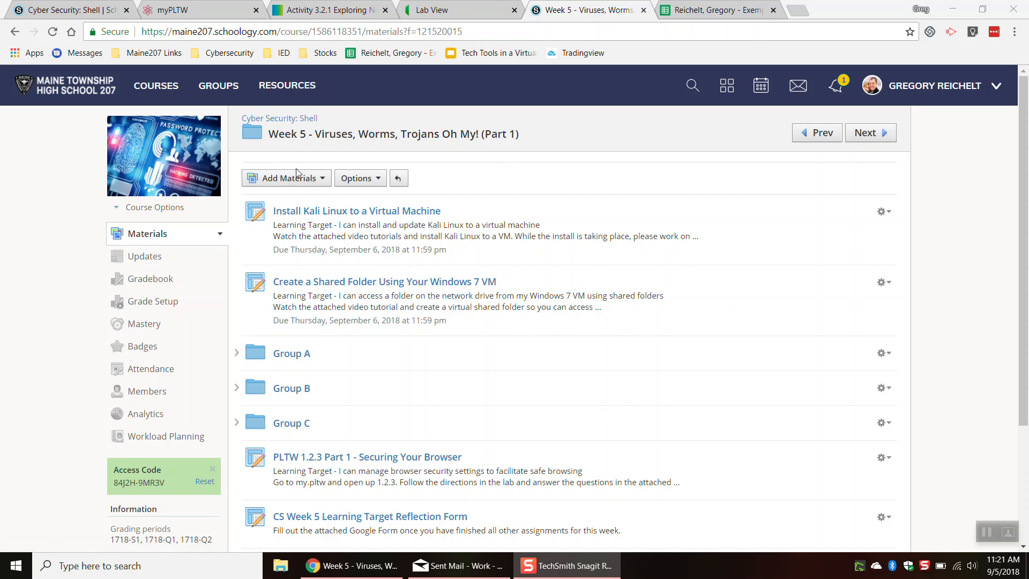
# - Expand Group C to reveal its virus, Trojan and Metasploit lessons
pyautogui.scroll(-3)
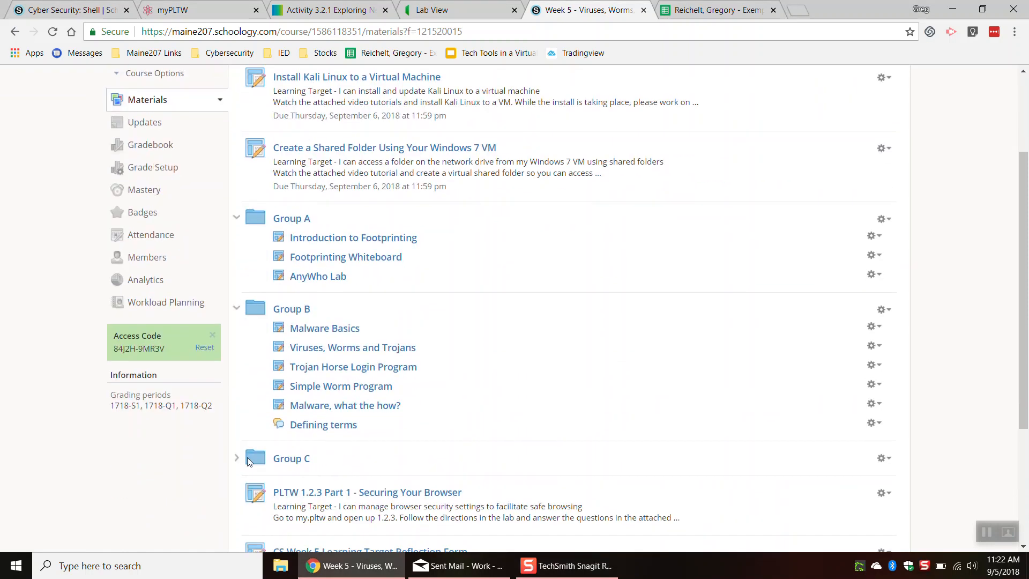
pyautogui.click(237, 459)
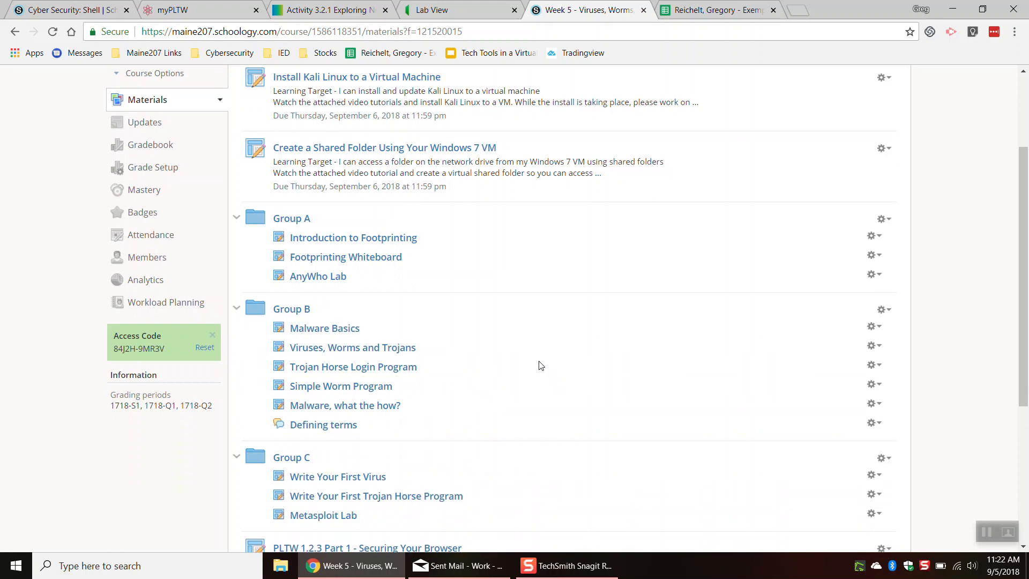
pyautogui.moveTo(442, 270)
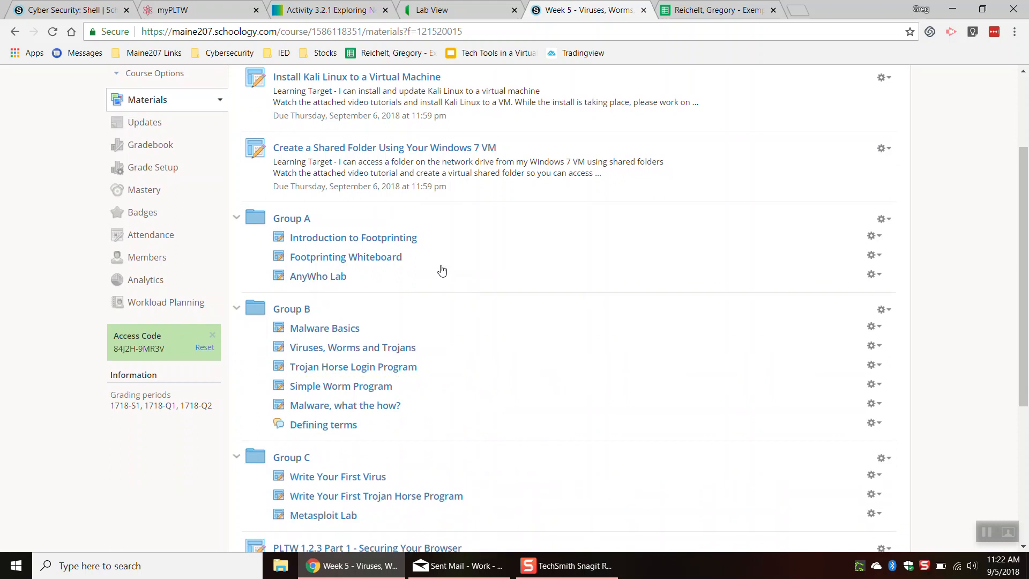
pyautogui.moveTo(255, 246)
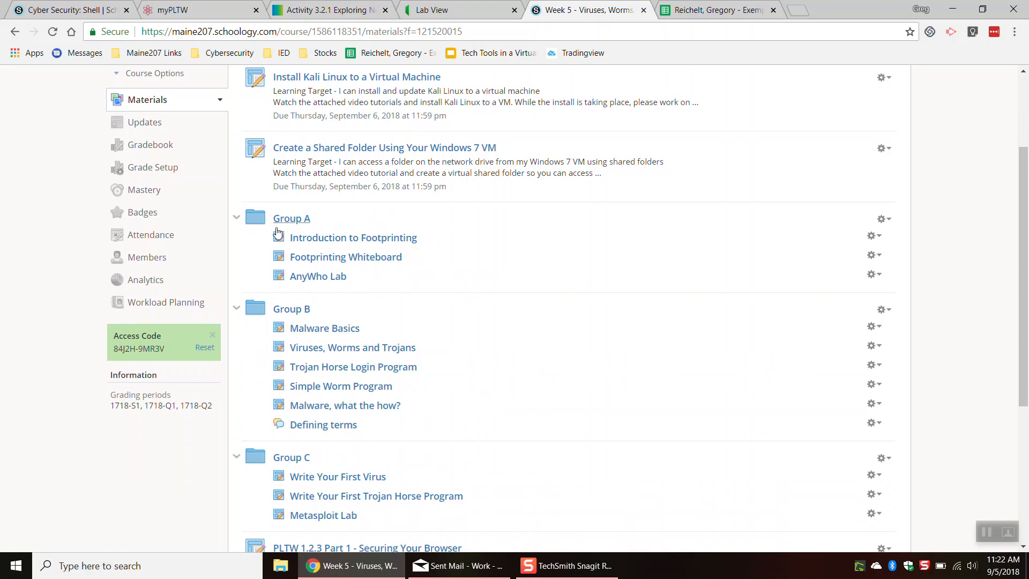
pyautogui.moveTo(313, 285)
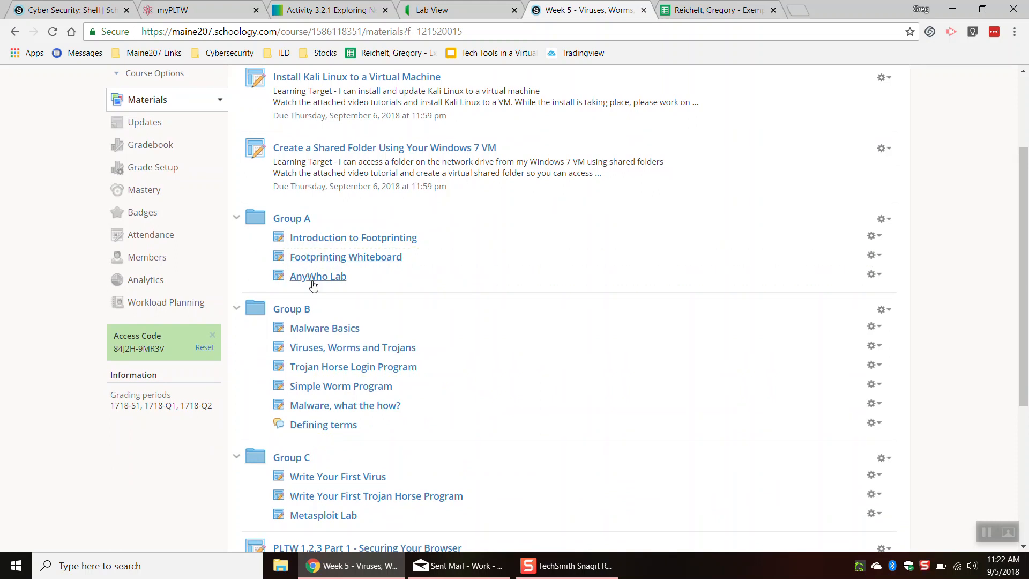
pyautogui.moveTo(466, 350)
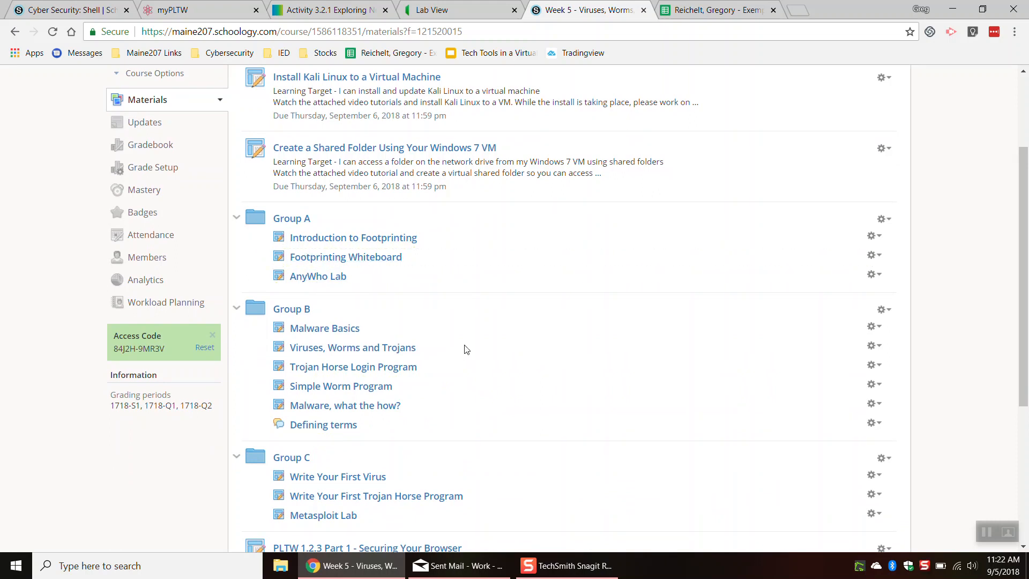
pyautogui.scroll(-3)
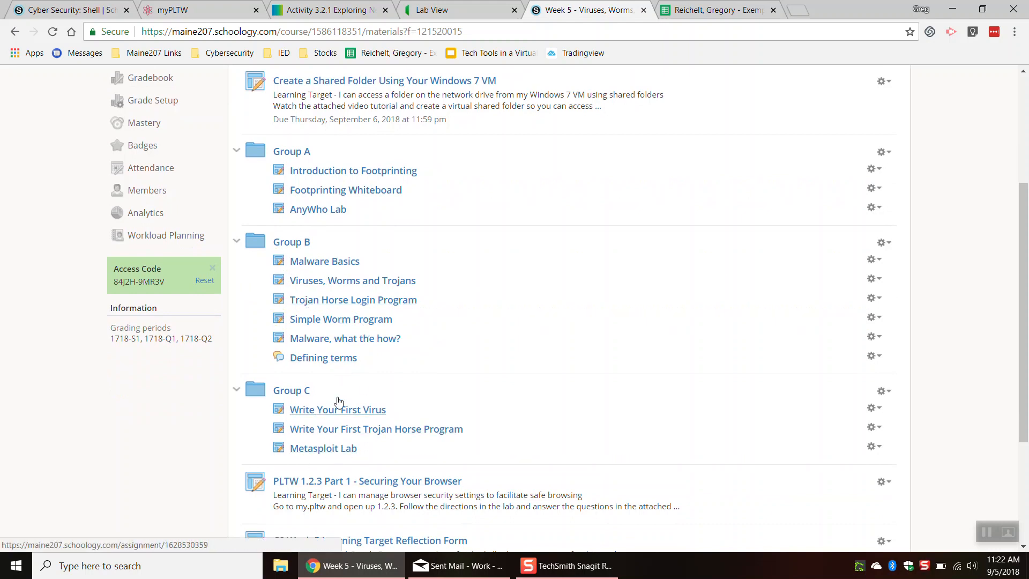
pyautogui.moveTo(353, 299)
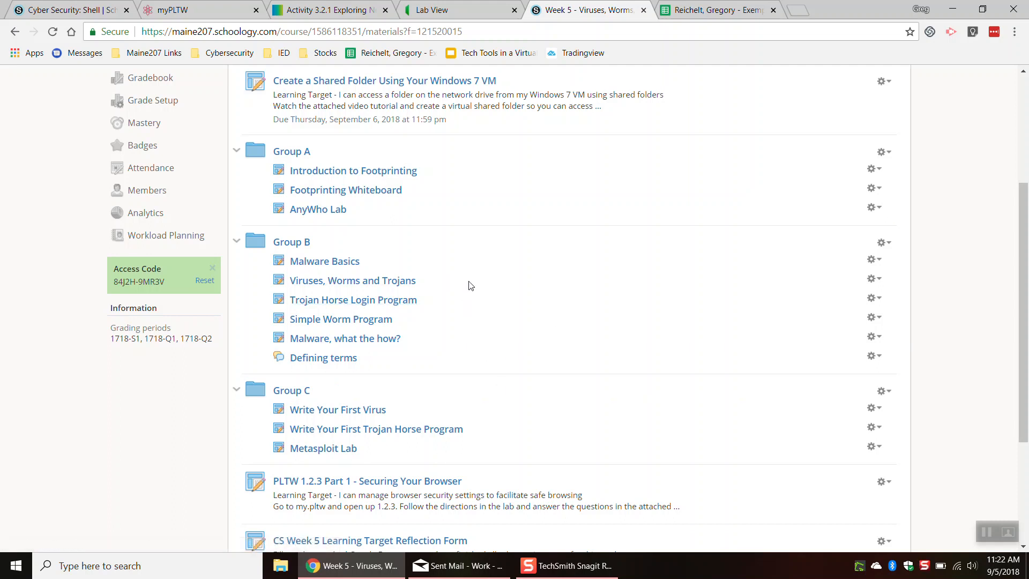
pyautogui.moveTo(394, 329)
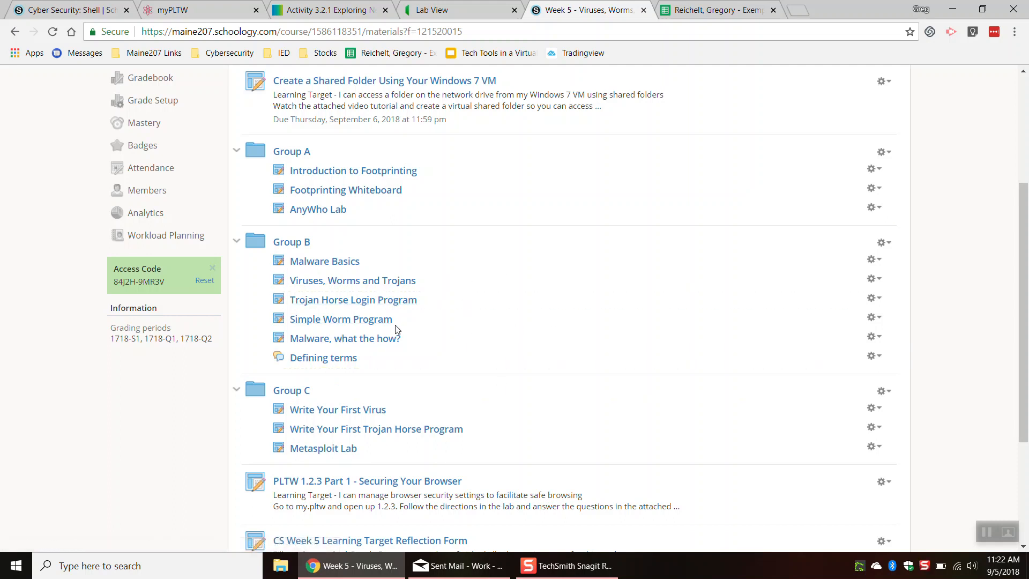
pyautogui.moveTo(340, 319)
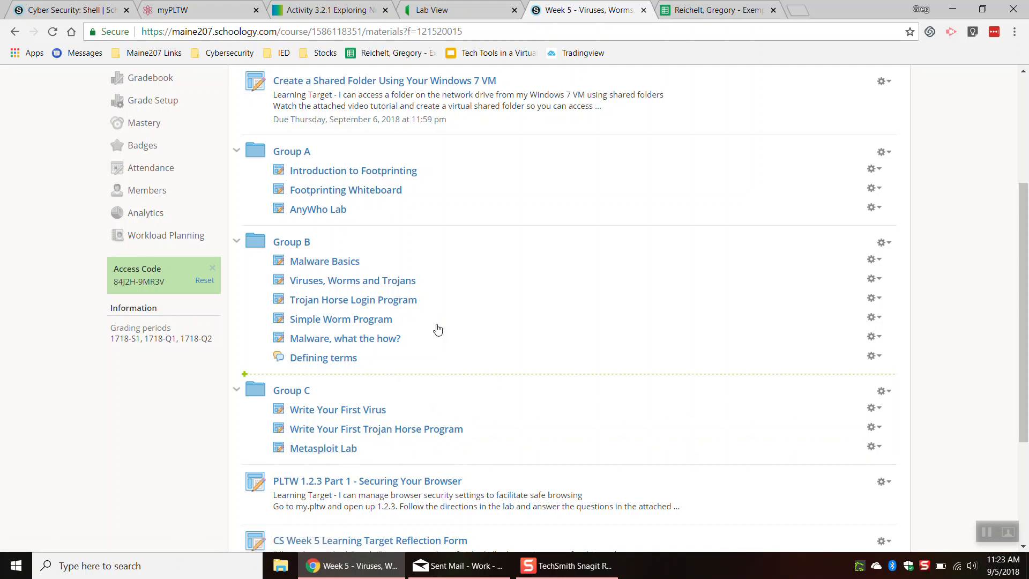
pyautogui.moveTo(353, 299)
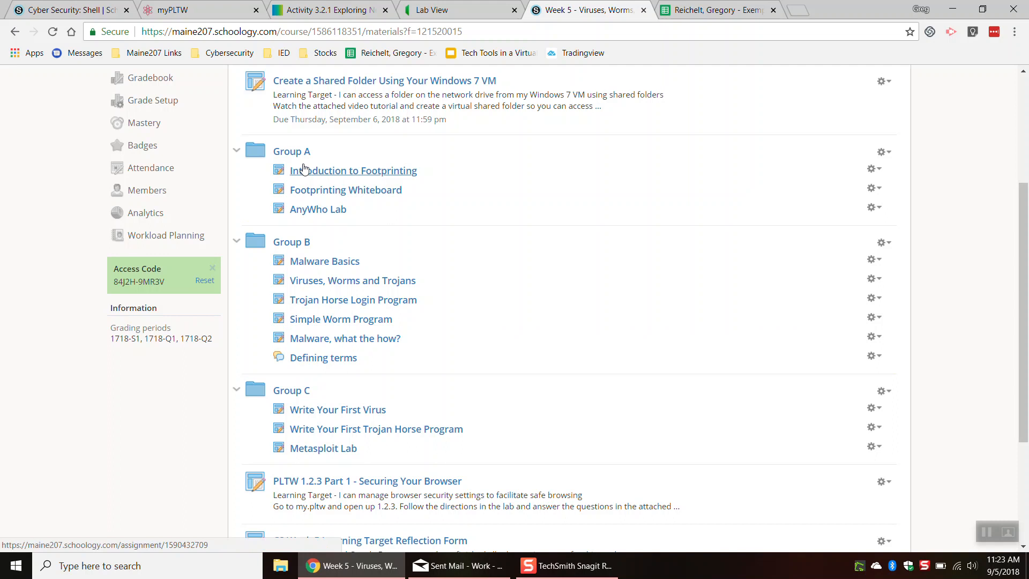
pyautogui.moveTo(232, 418)
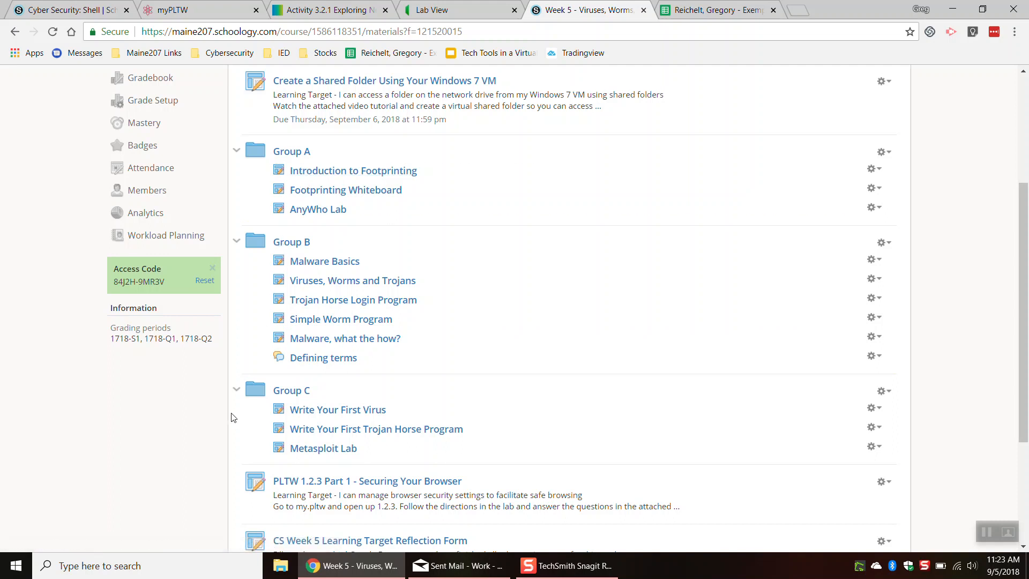
pyautogui.moveTo(231, 413)
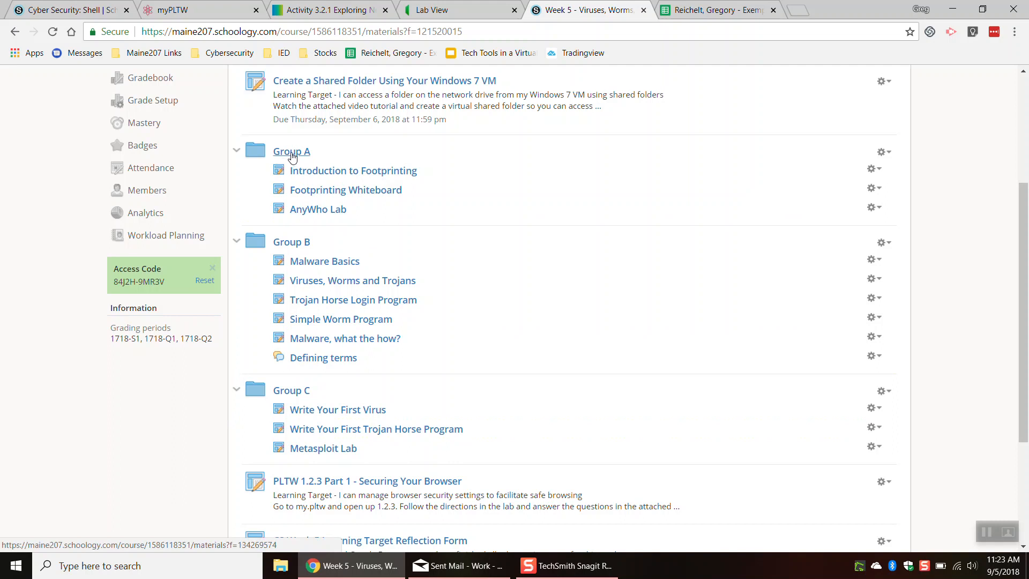
pyautogui.moveTo(318, 209)
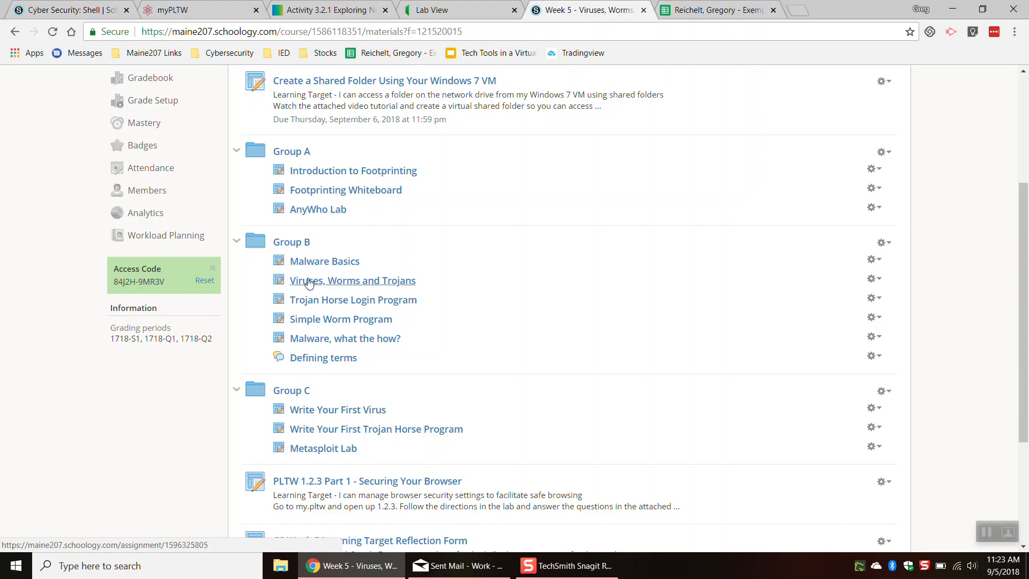
pyautogui.moveTo(338, 409)
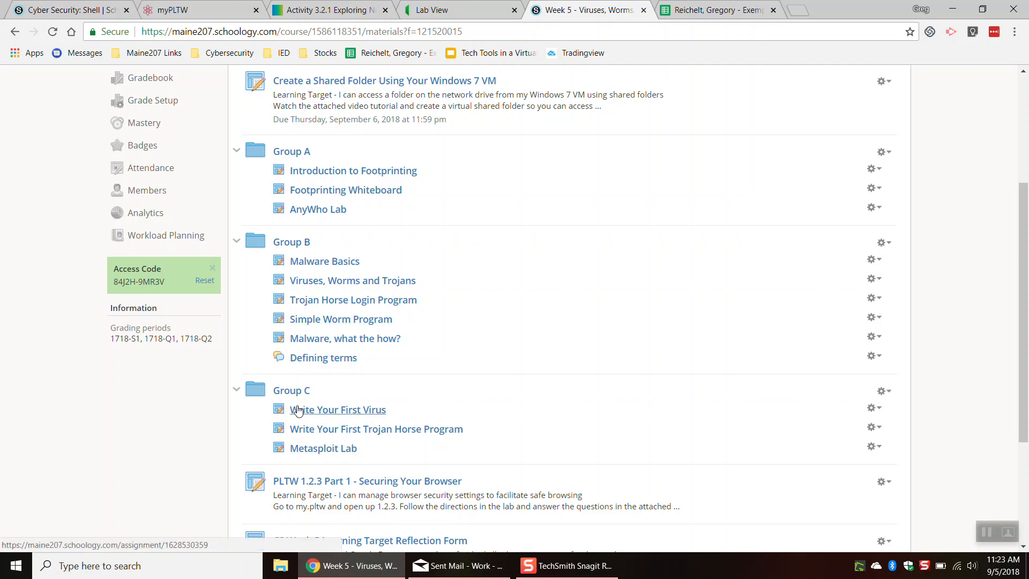
pyautogui.moveTo(323, 448)
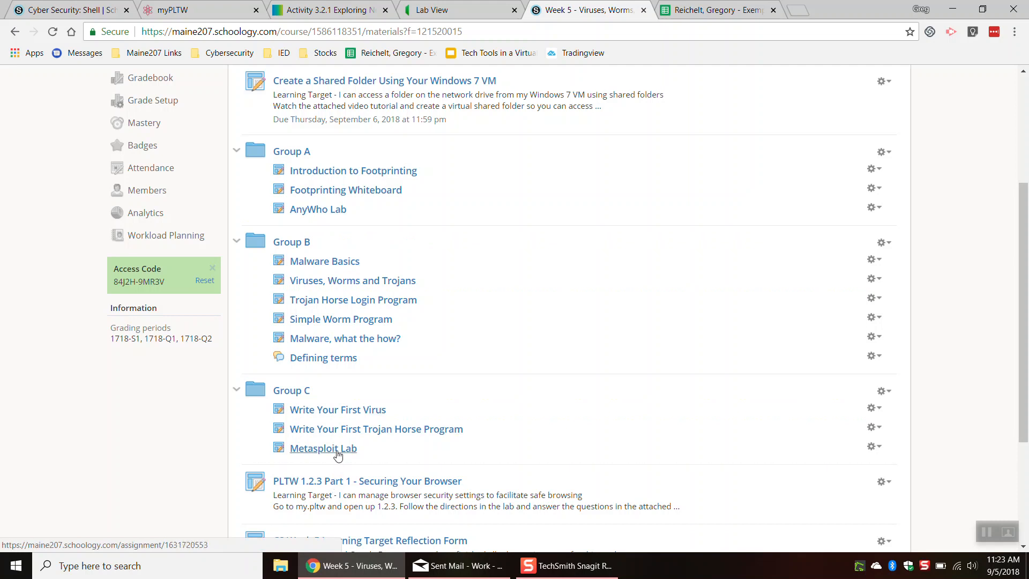
pyautogui.moveTo(336, 453)
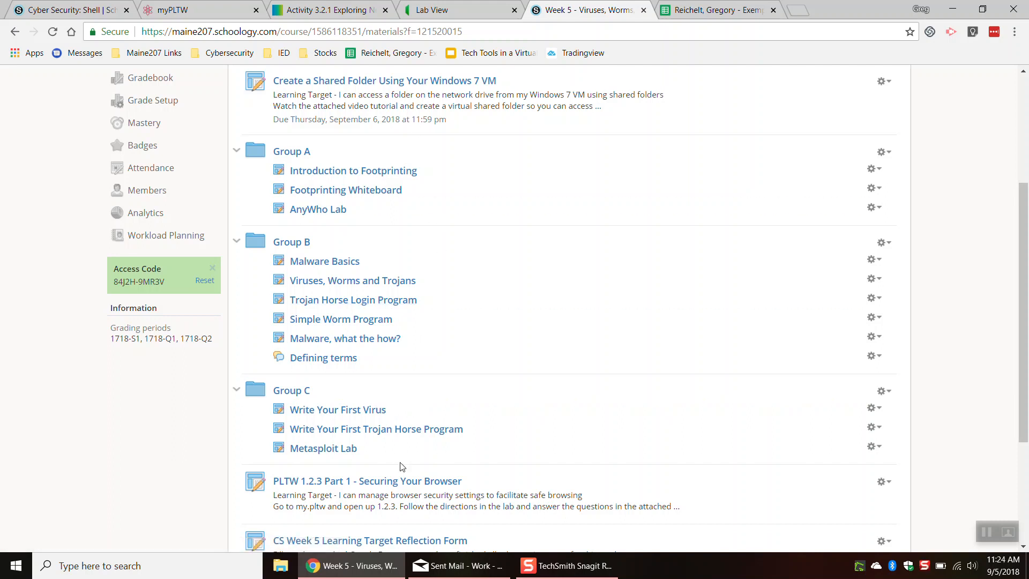
pyautogui.moveTo(407, 244)
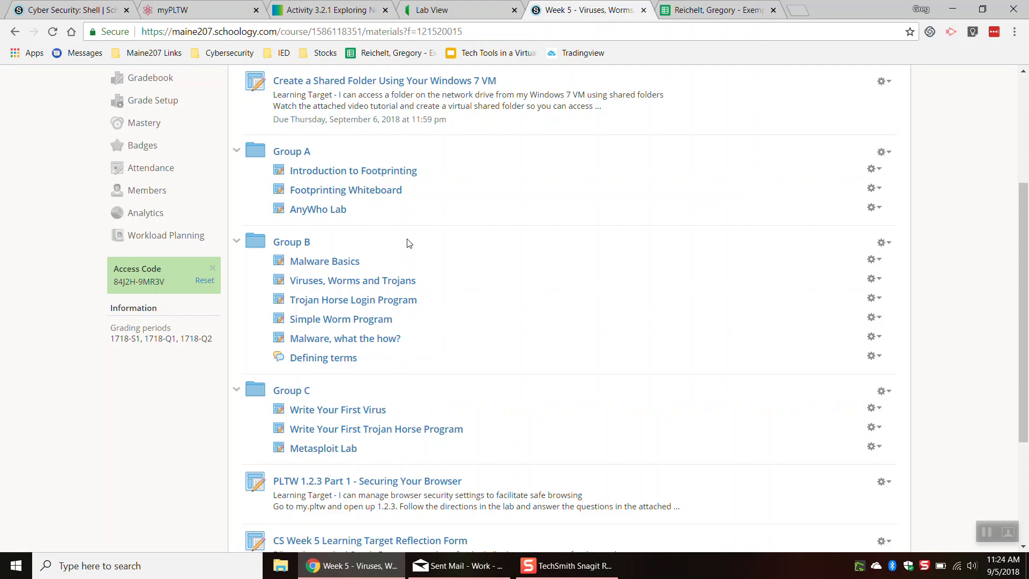
pyautogui.moveTo(414, 248)
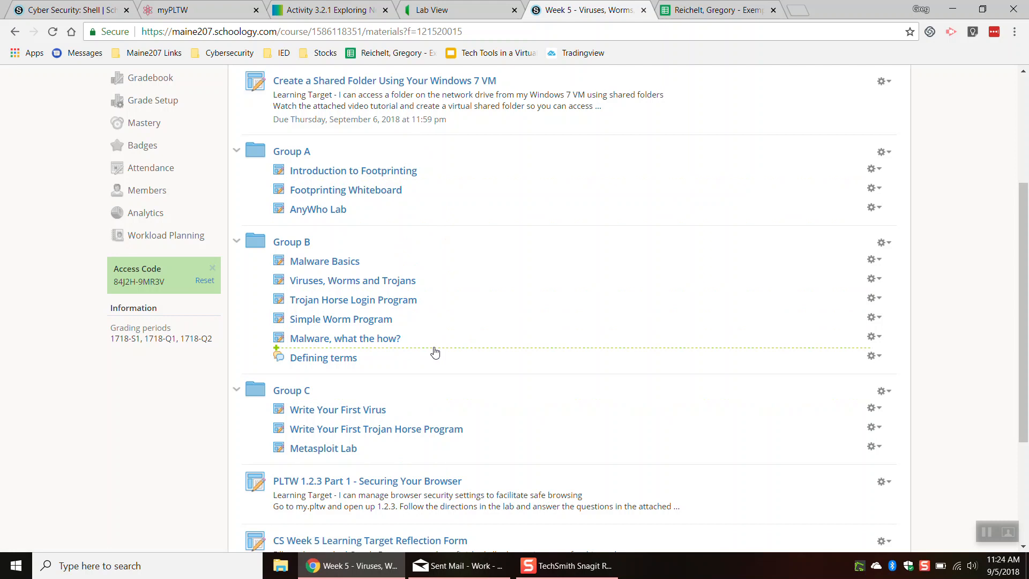
pyautogui.moveTo(447, 348)
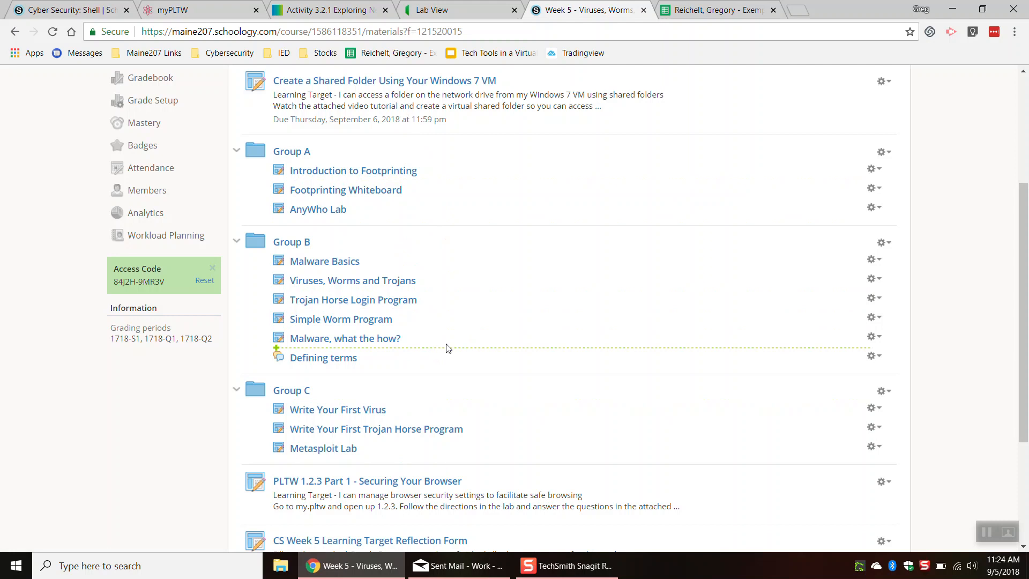